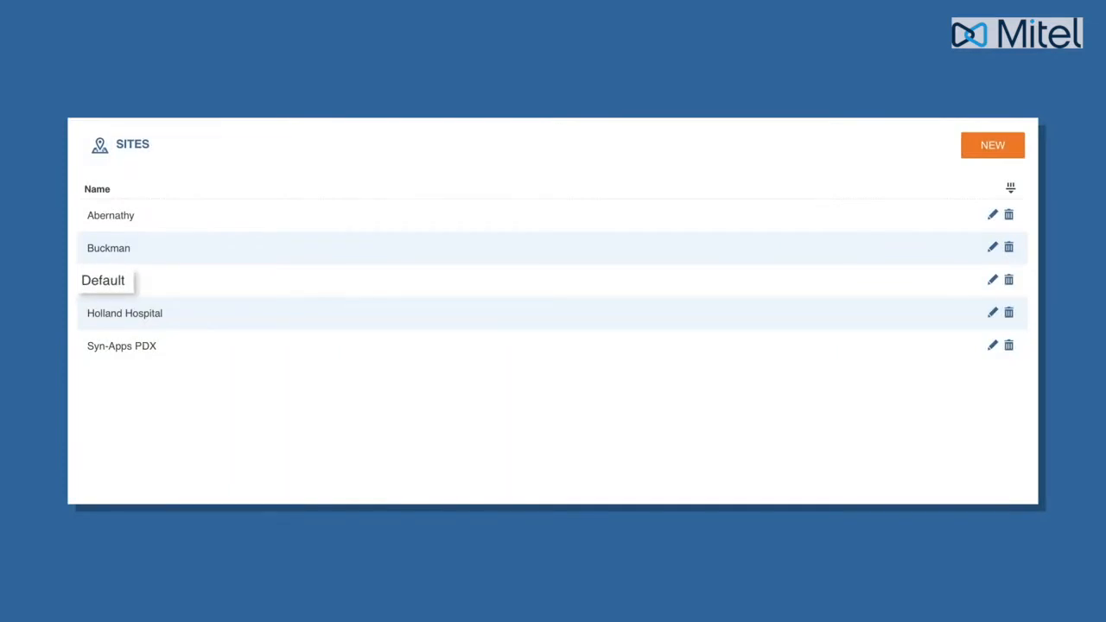
Review the Default site's edit form with its name and dynamic assignment options
click(992, 280)
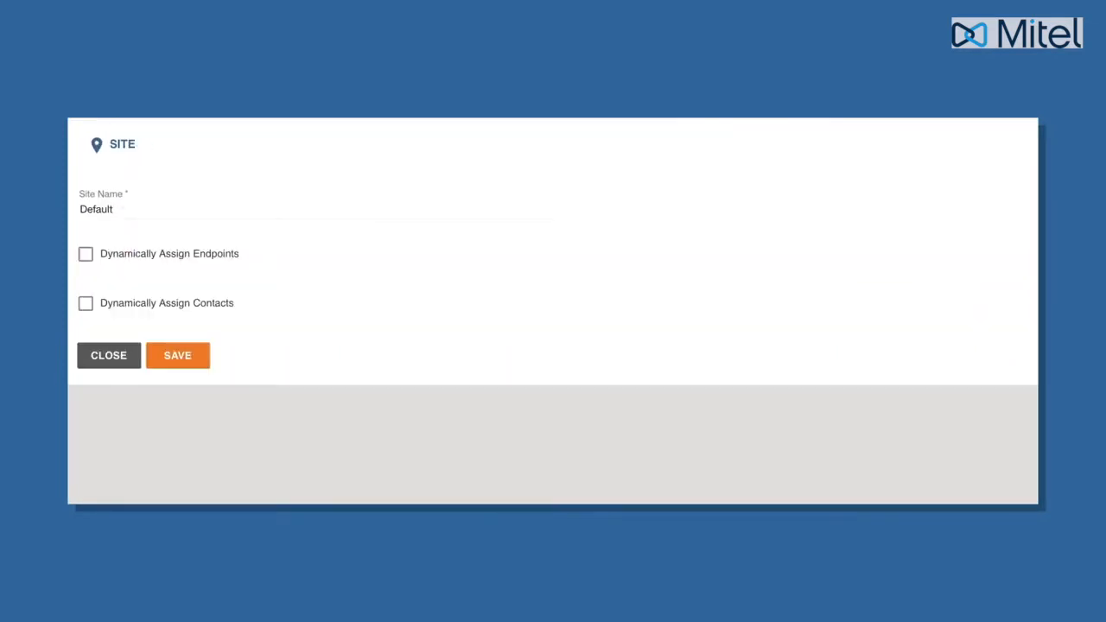
text(Bui)
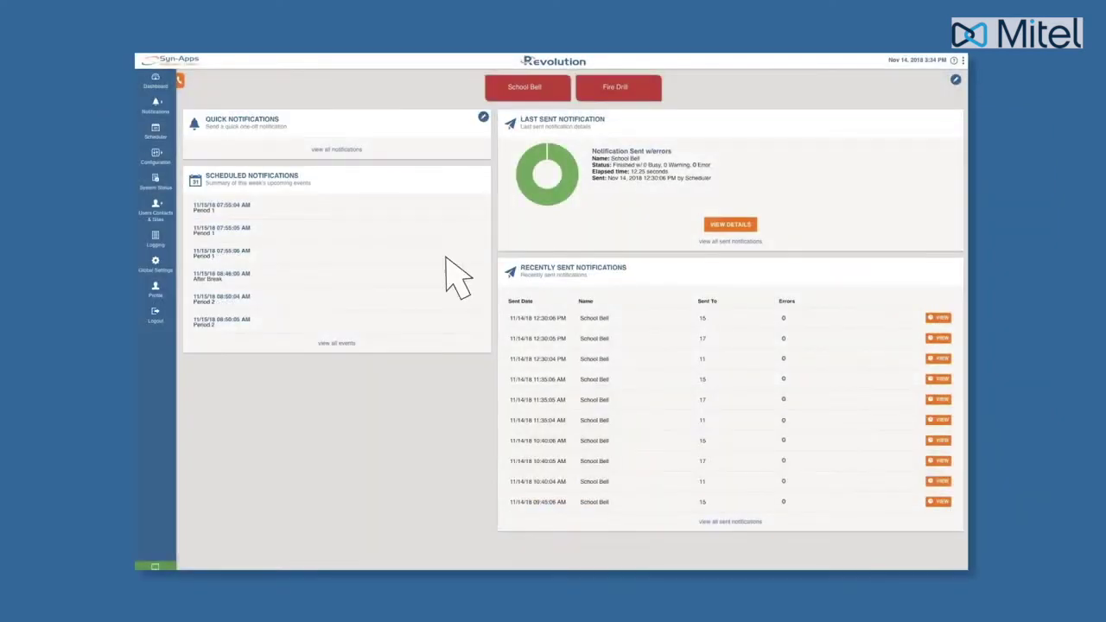
mouse_move(155, 214)
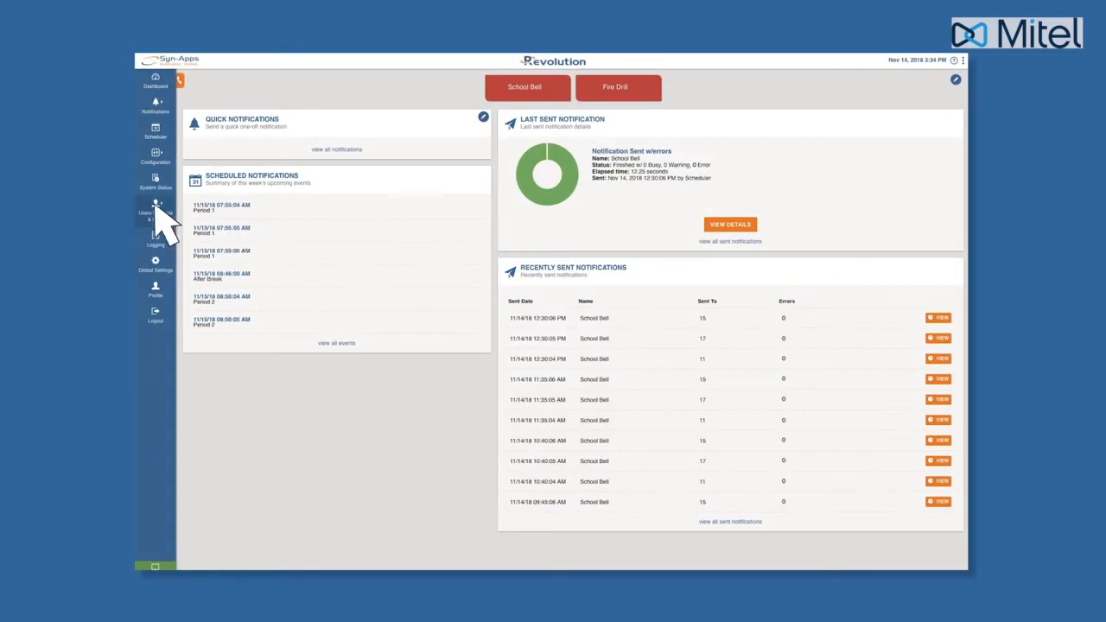
Create a new site with the Site Name 'Washington High'
click(155, 211)
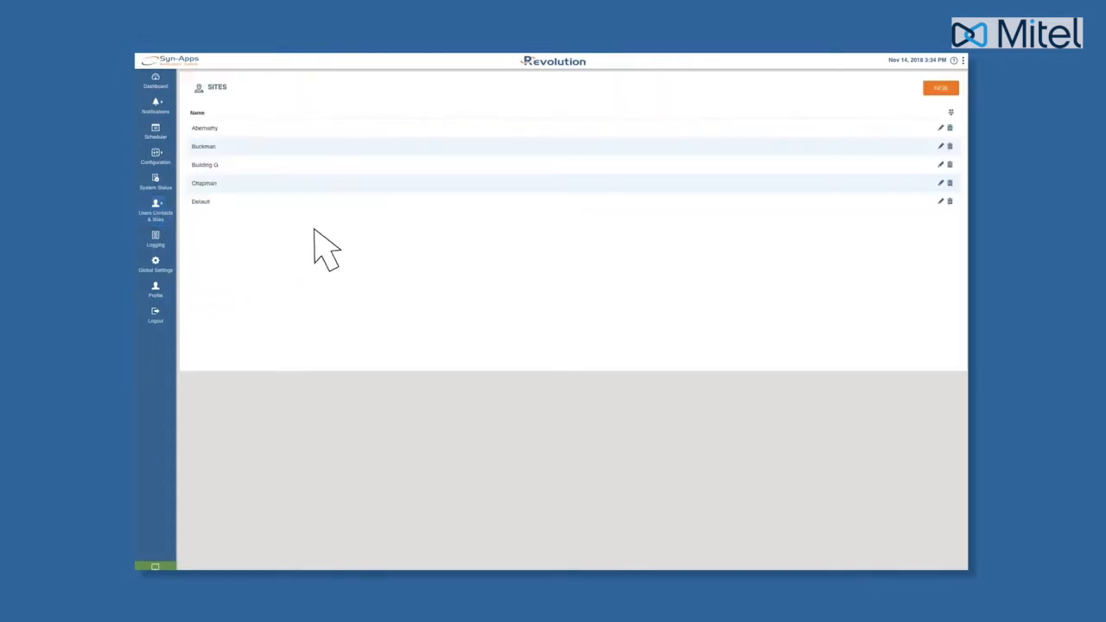
click(940, 87)
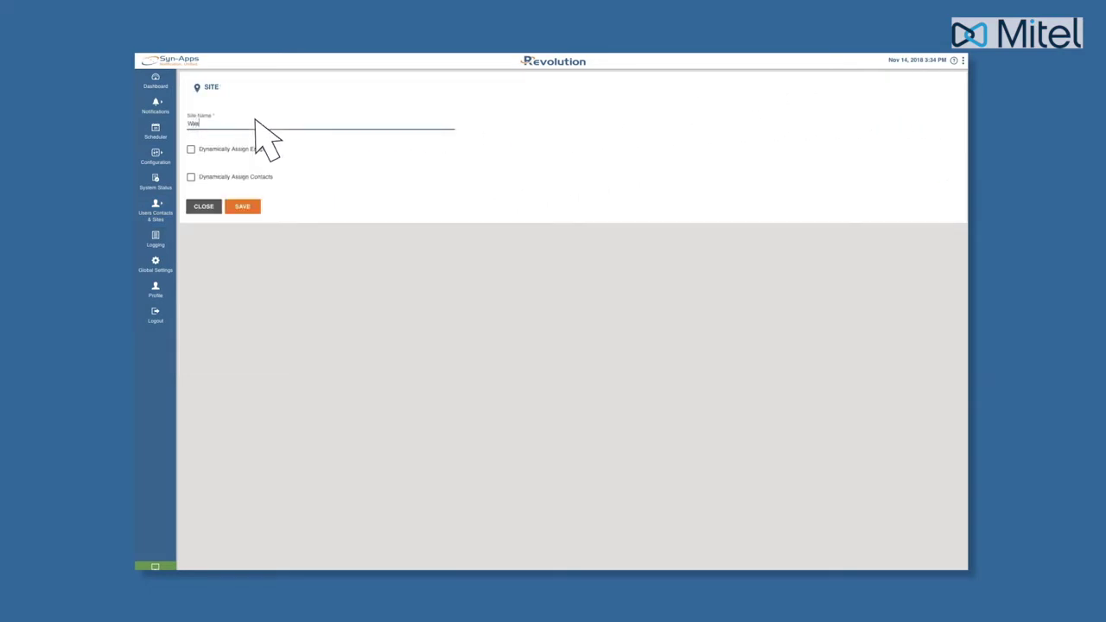
text(Washington High)
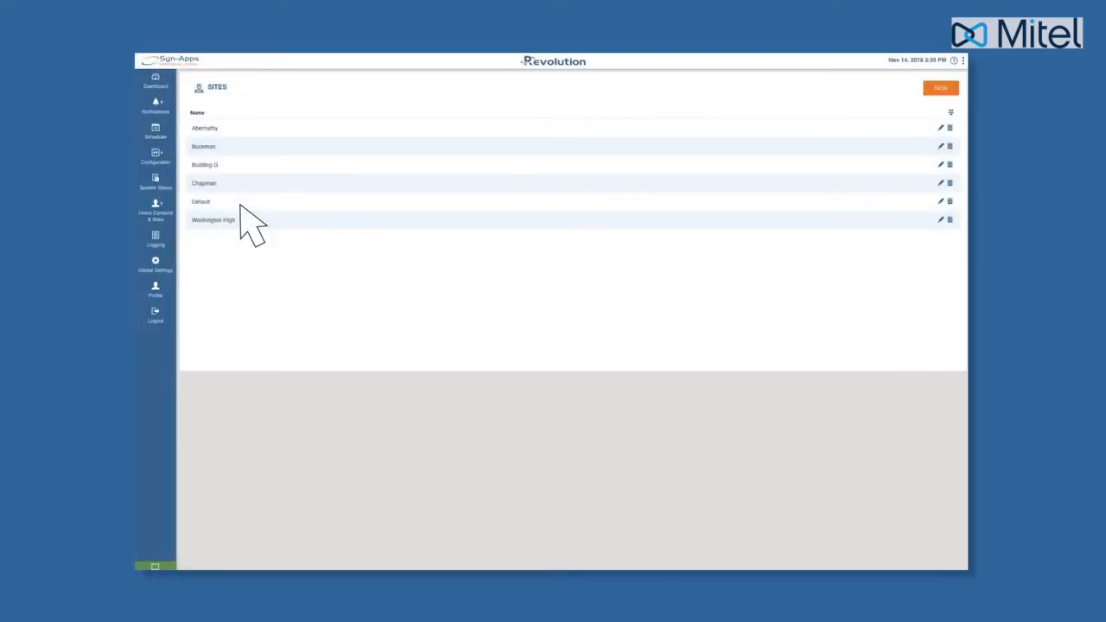
mouse_move(155, 216)
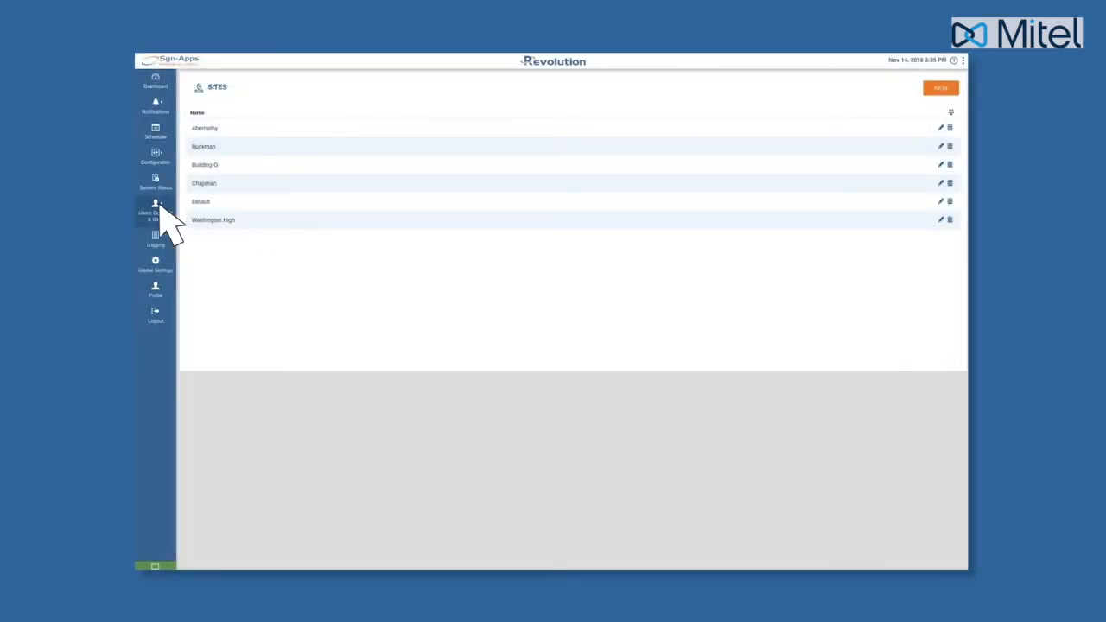
click(155, 213)
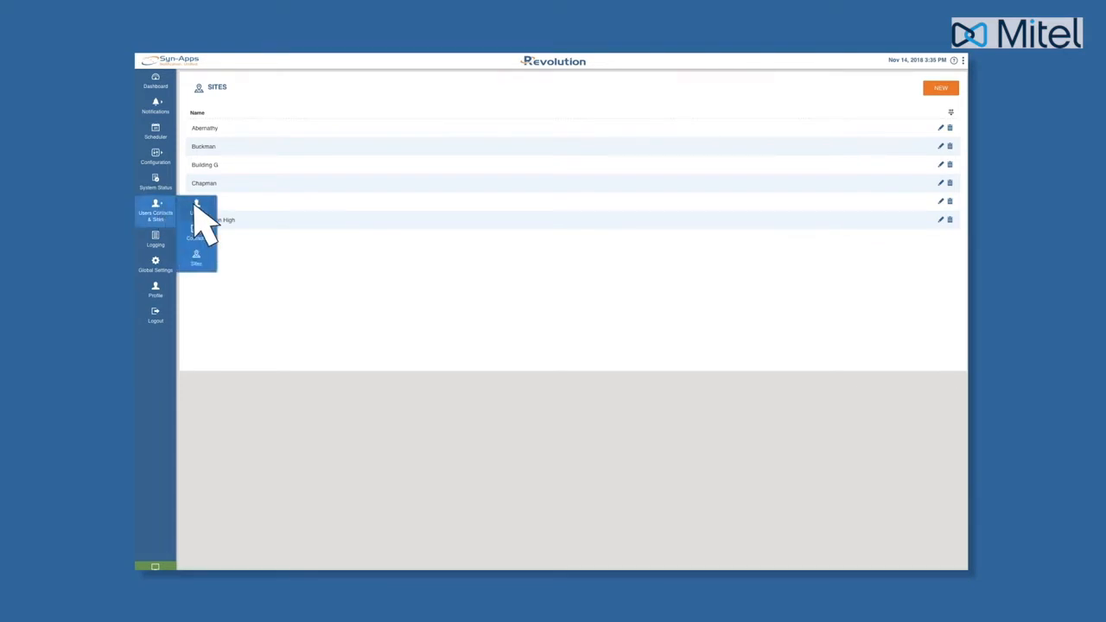
click(197, 211)
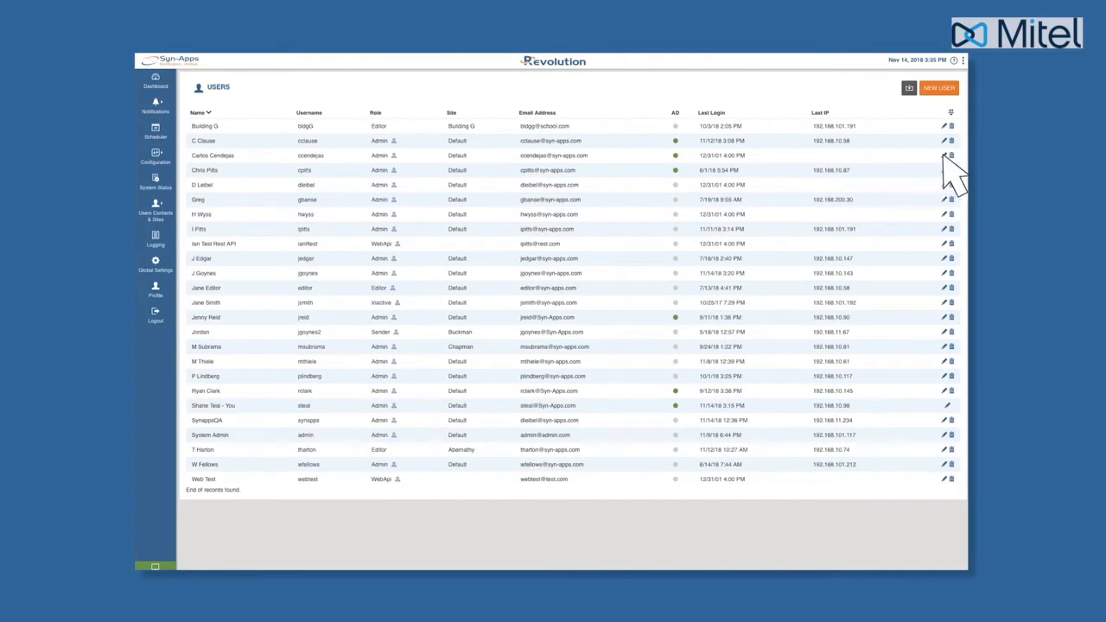
click(941, 156)
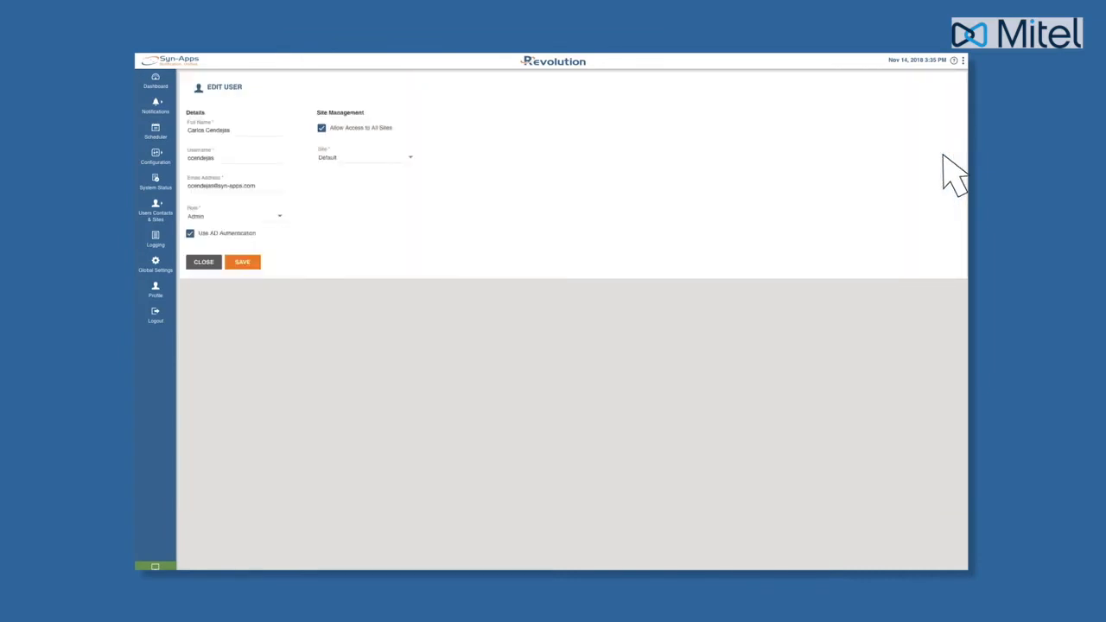
click(365, 157)
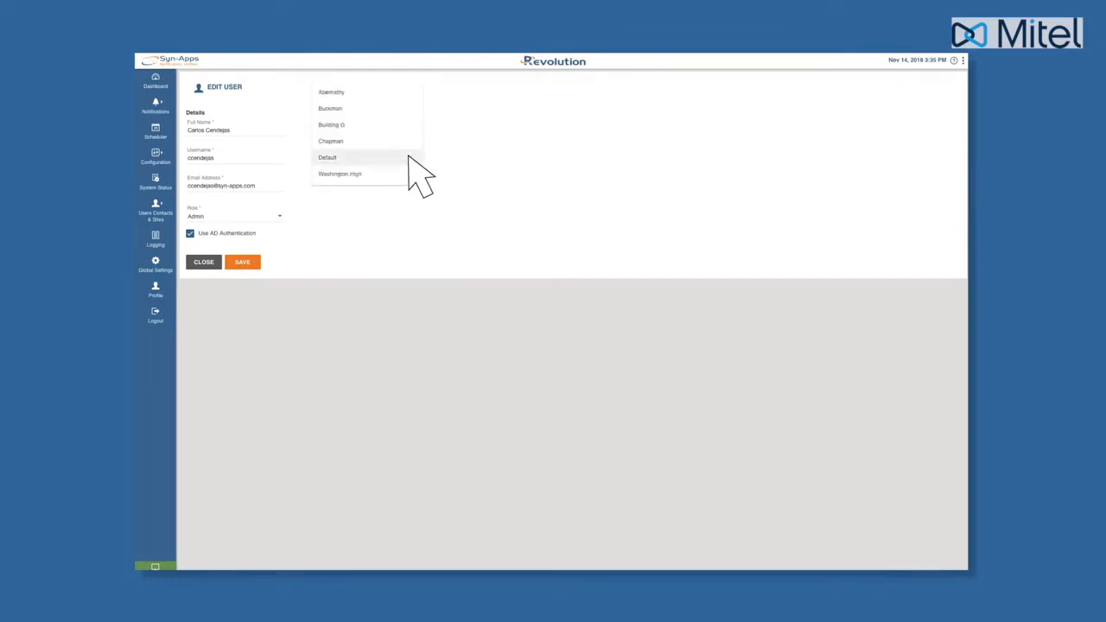
click(339, 173)
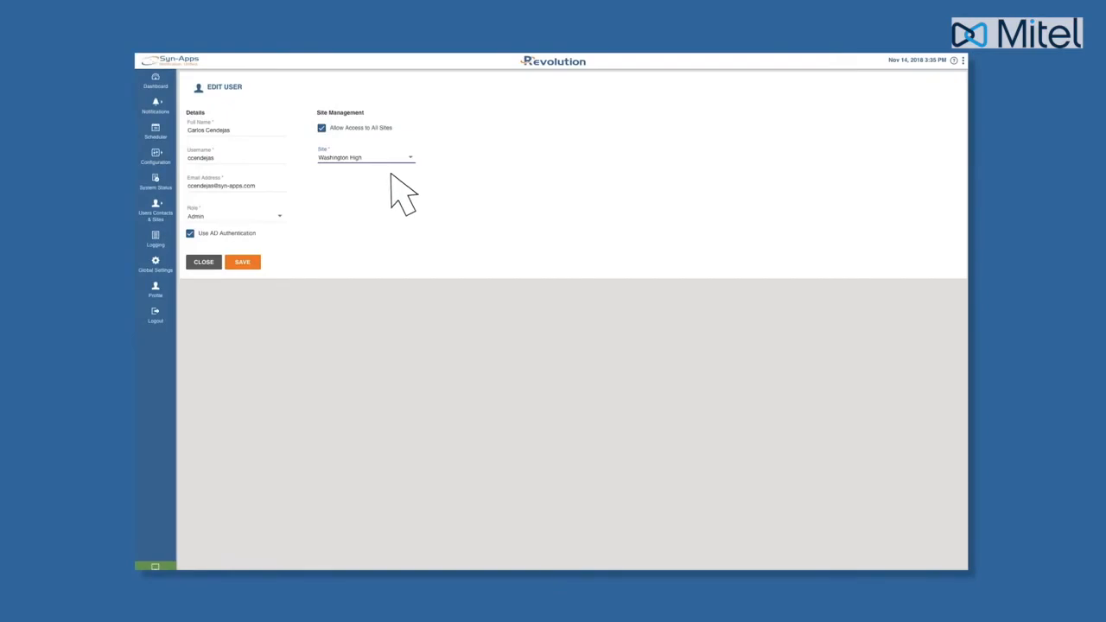
Bring up the Advanced Network Devices - 192.168.10.78 endpoint's user settings
click(156, 159)
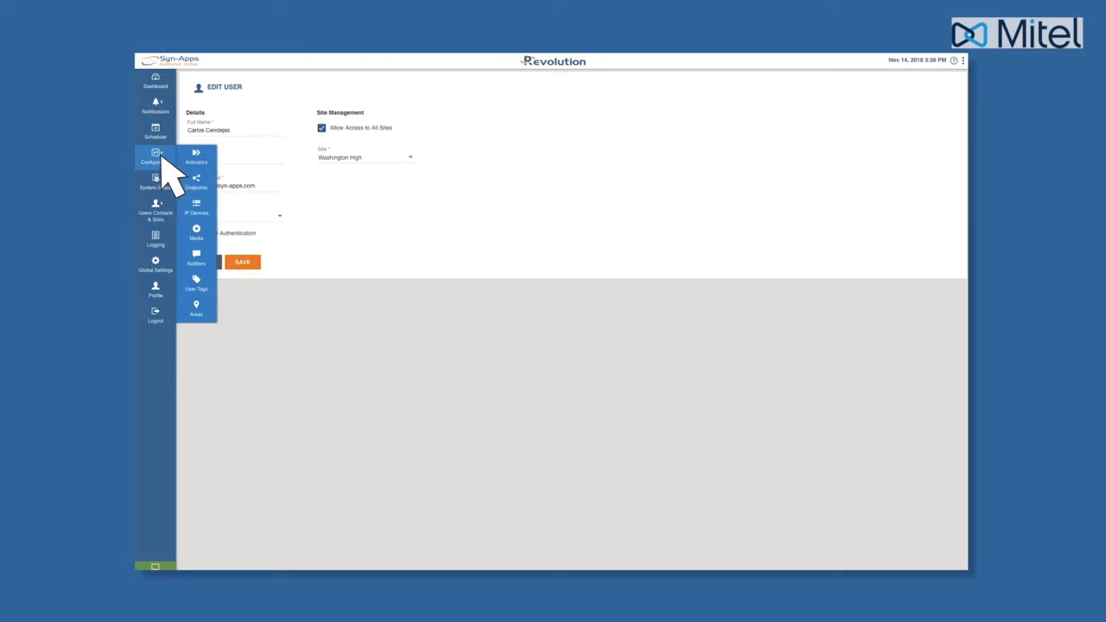
click(197, 182)
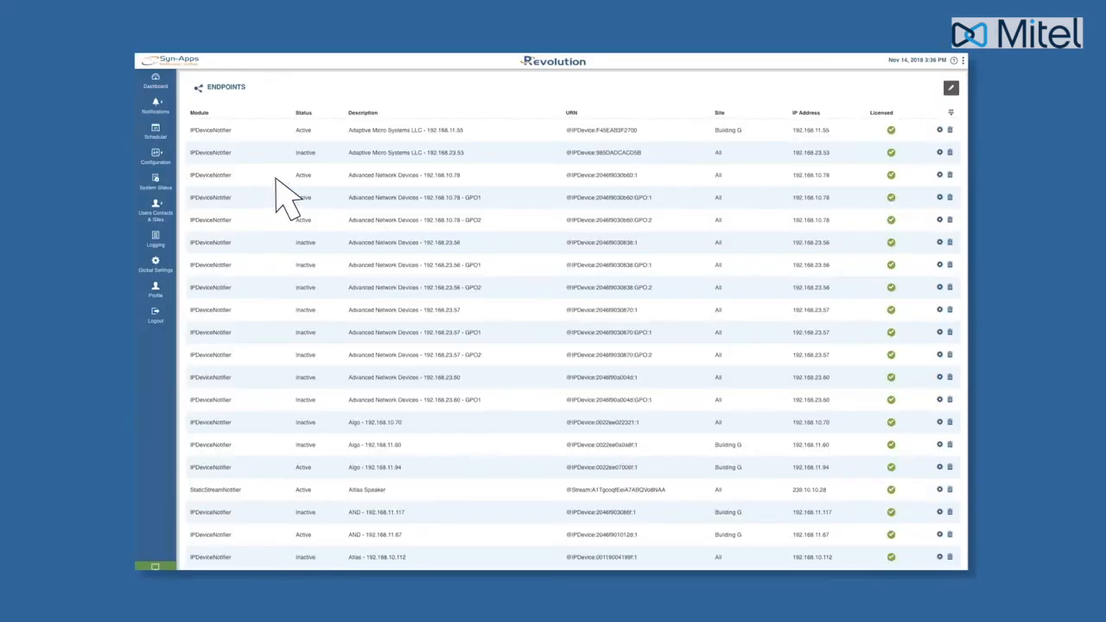
click(940, 174)
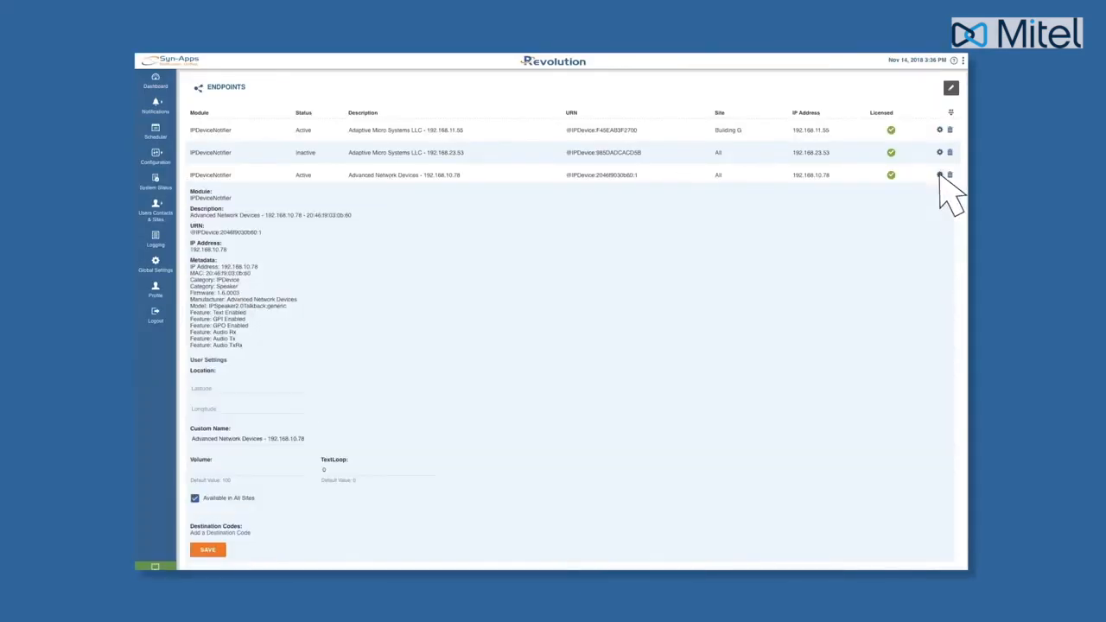
scroll(down, 3)
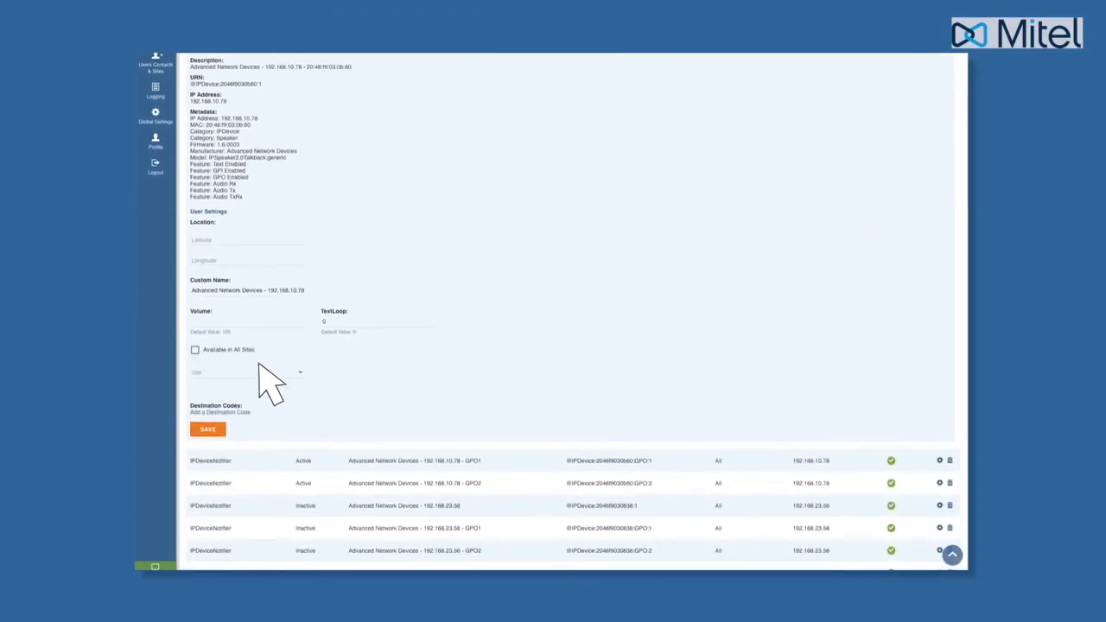
Set the endpoint's site to Washington High and save it
click(245, 371)
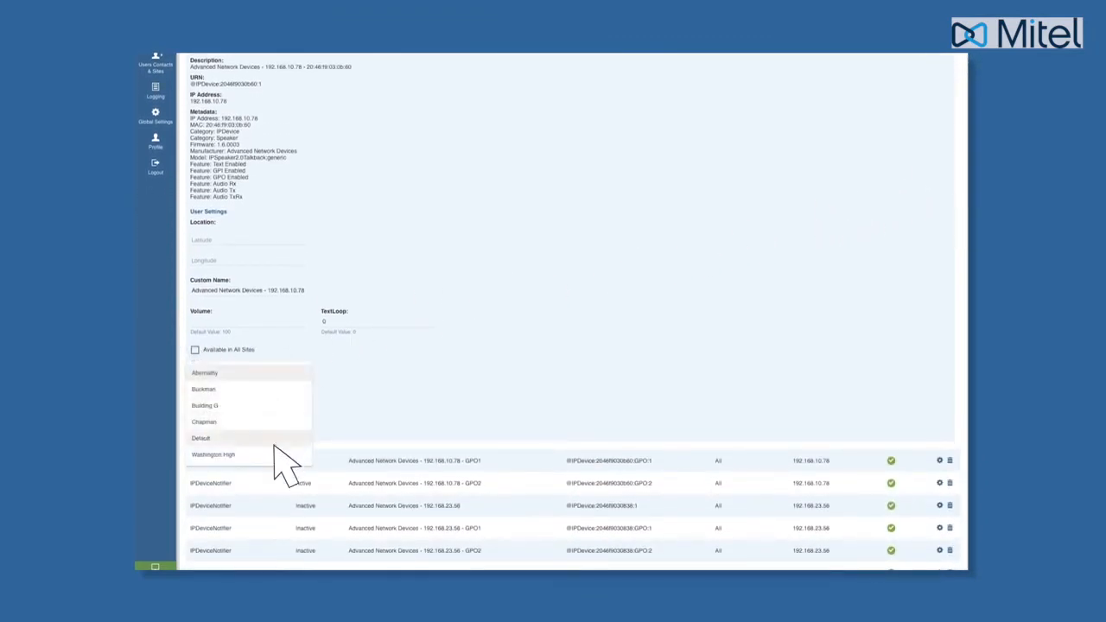
click(213, 454)
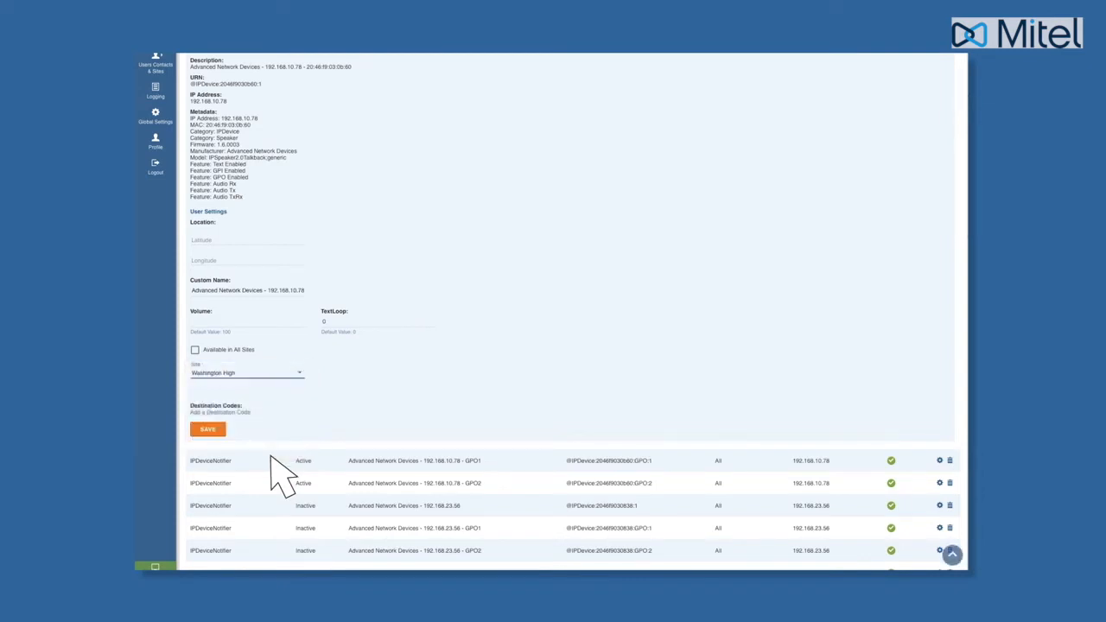
click(208, 429)
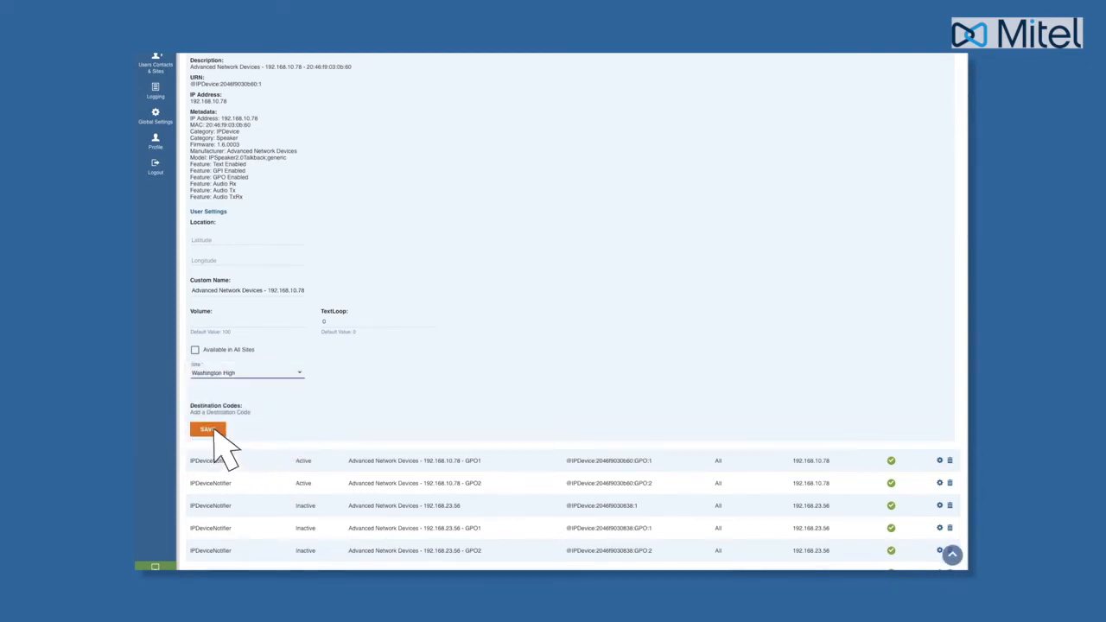
click(208, 428)
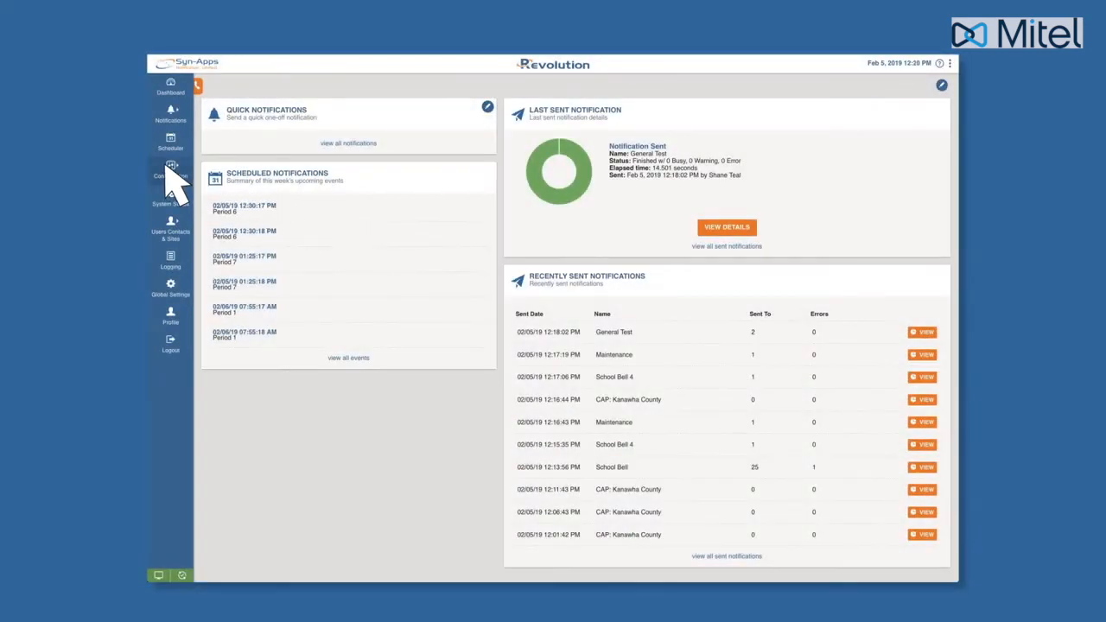
Bulk edit endpoint sites and toggle Available At All Sites
click(170, 169)
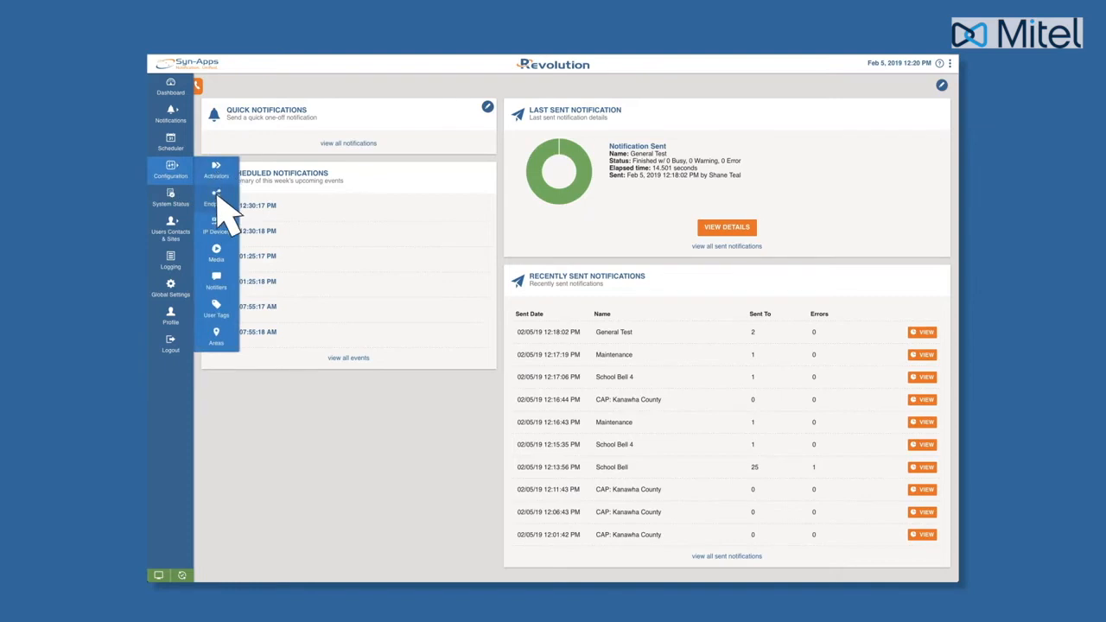
click(214, 197)
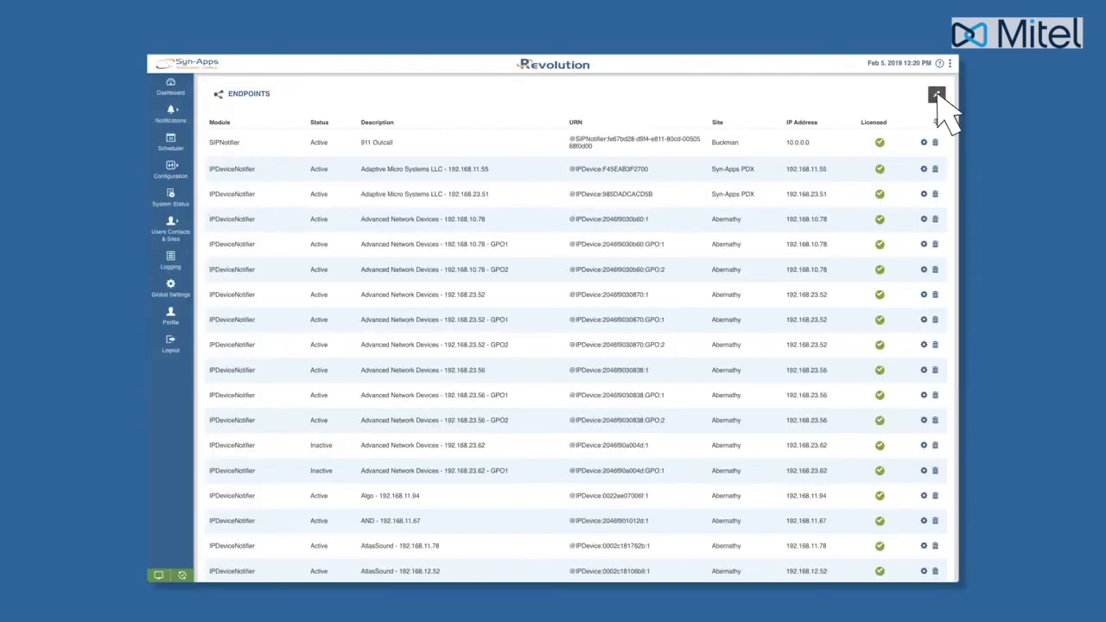
click(937, 97)
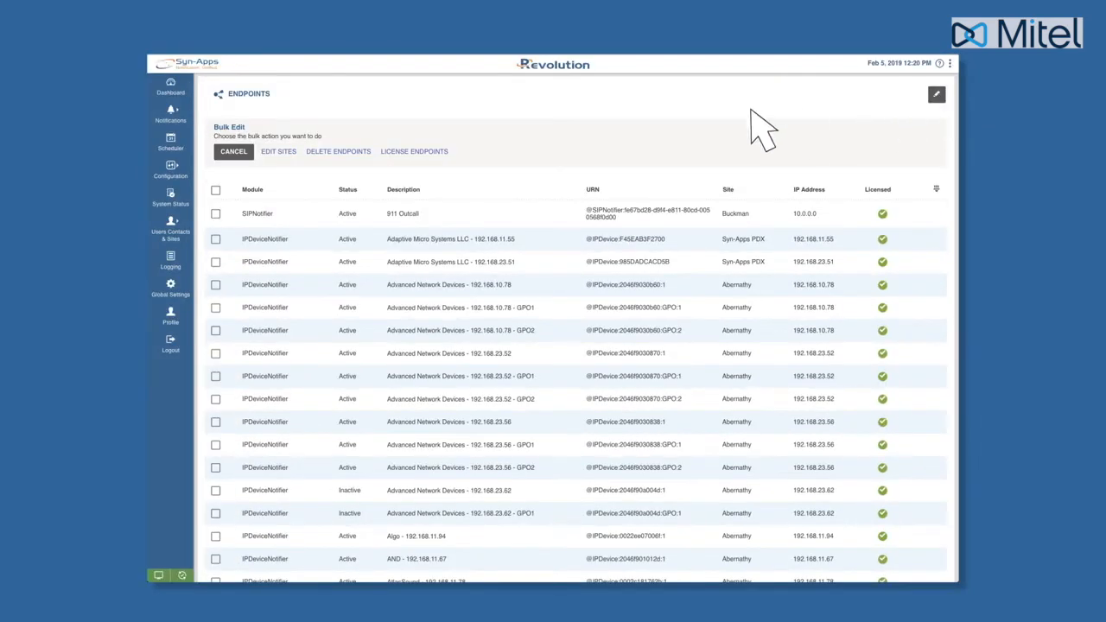
click(278, 152)
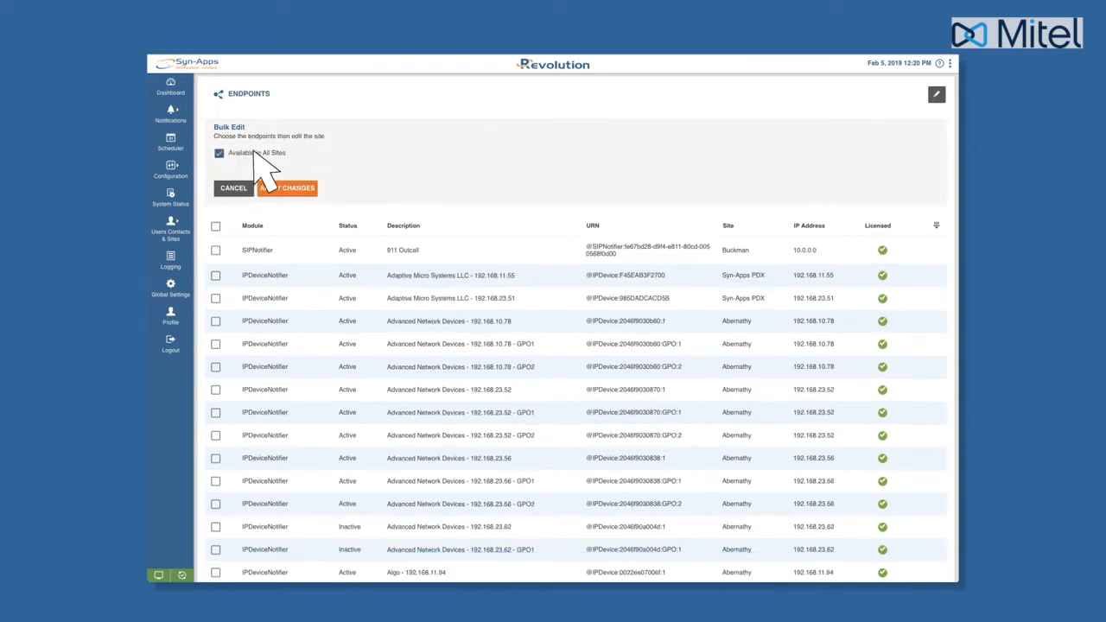
click(218, 152)
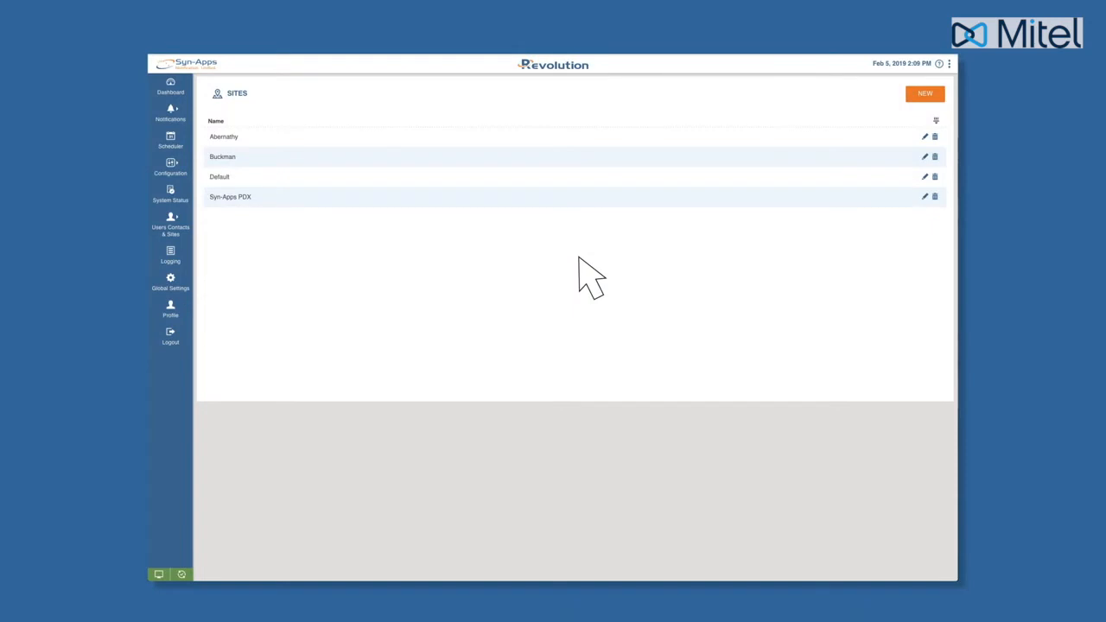
mouse_move(856, 228)
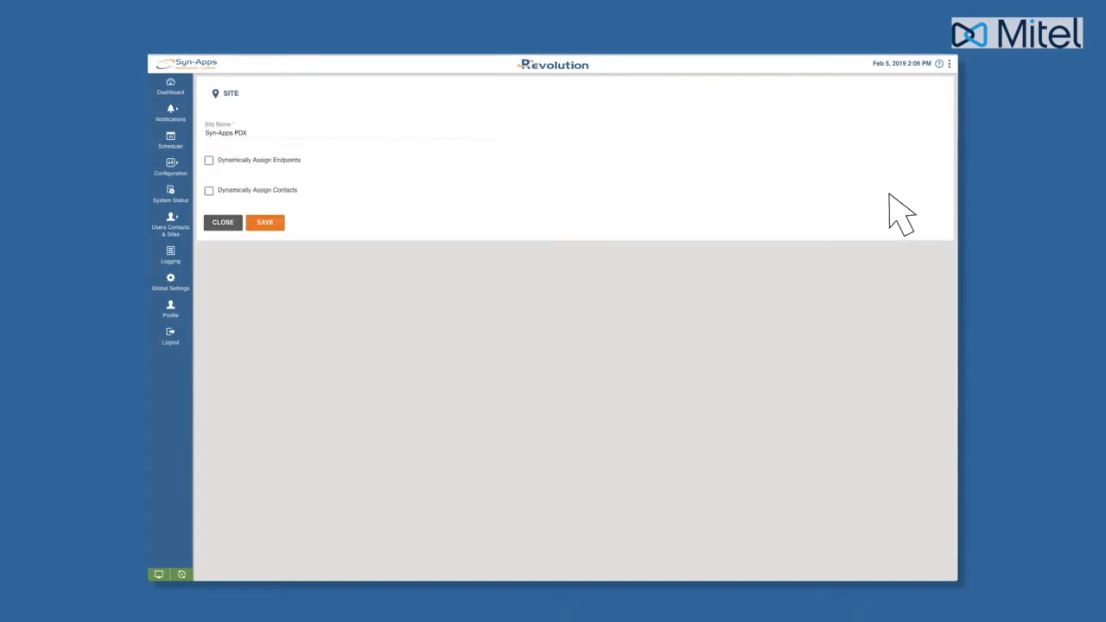
Enable dynamic endpoint assignment with a first filter: IP Address starts with 192
click(209, 159)
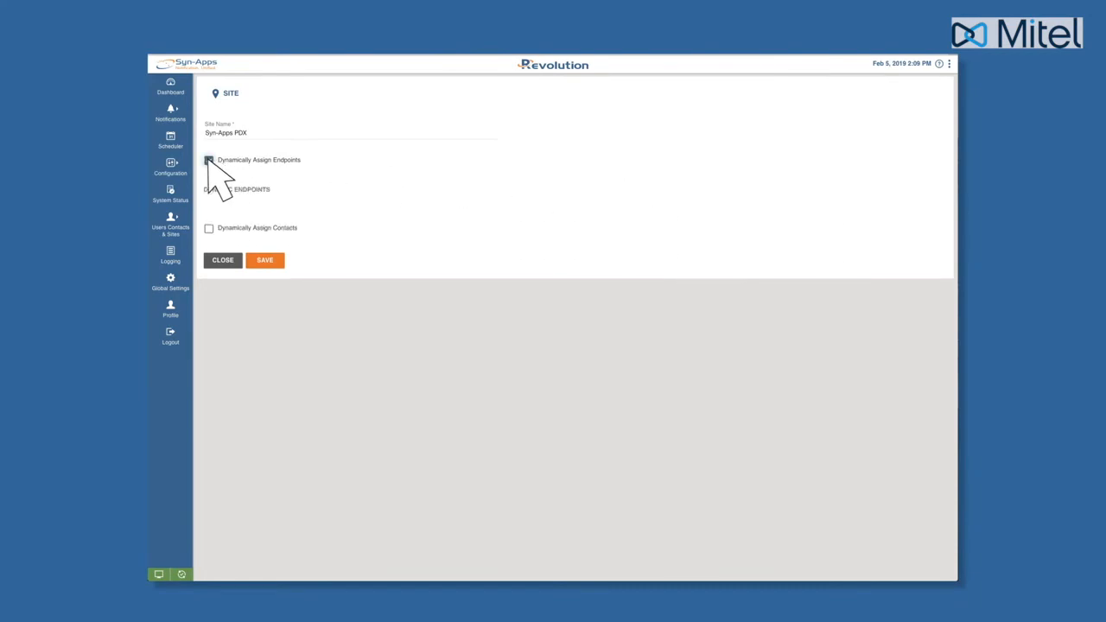
click(209, 159)
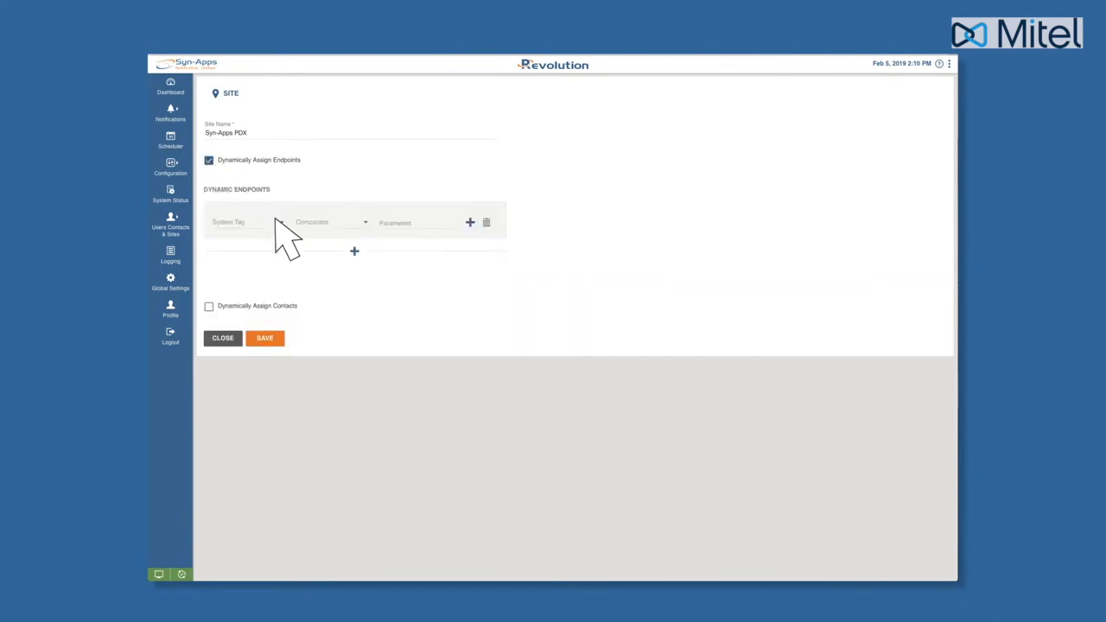
click(246, 221)
text(192.)
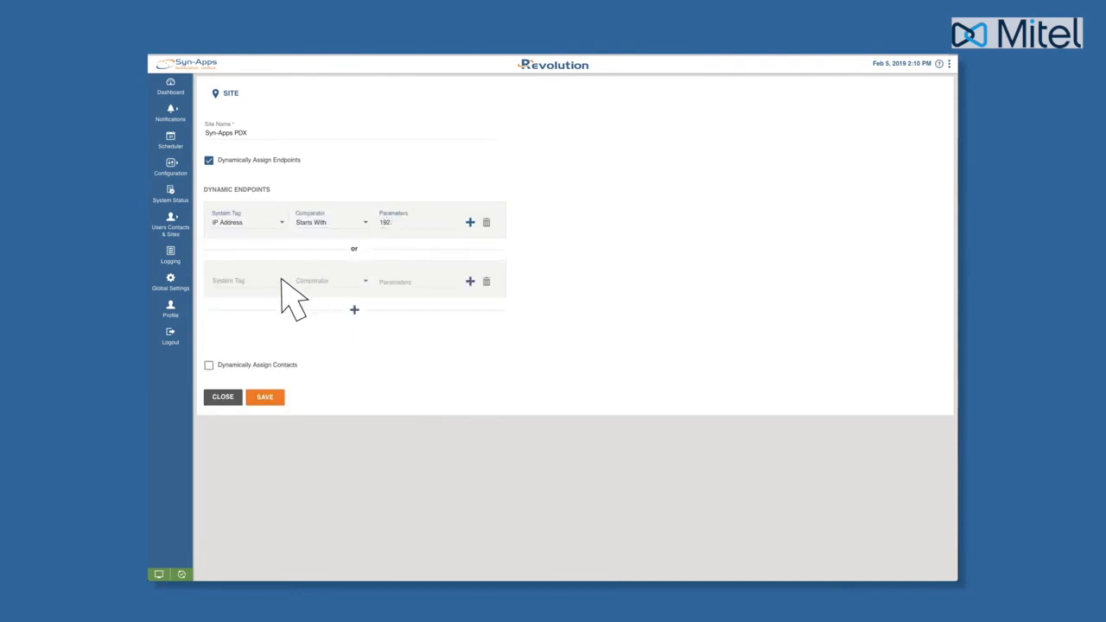
Add a second filter: Manufacturer contains 'Mitel'
click(249, 280)
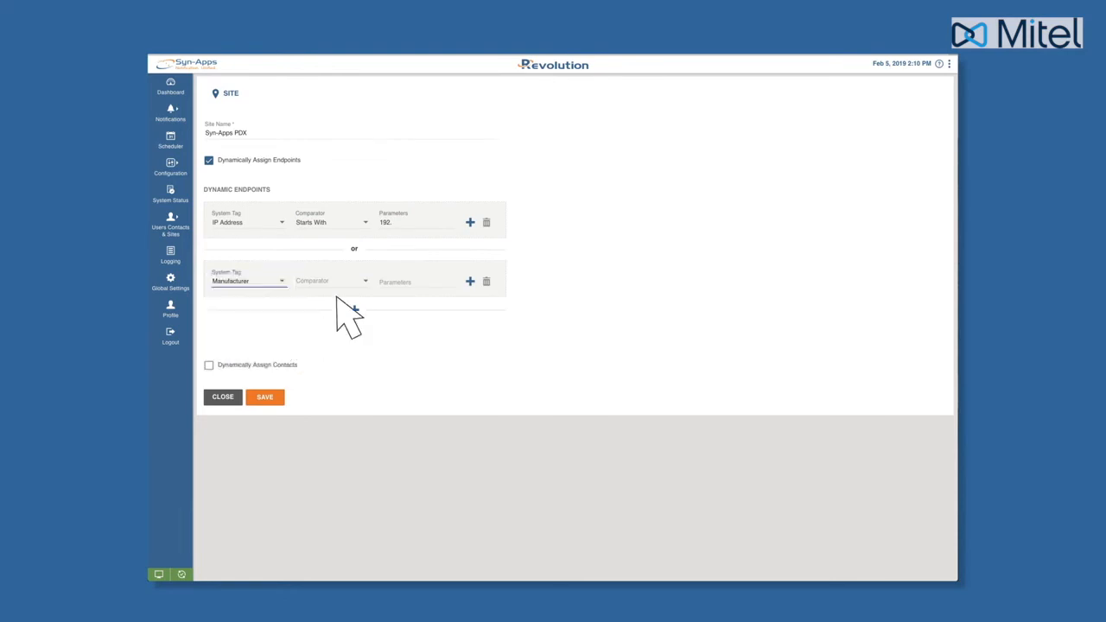
click(332, 280)
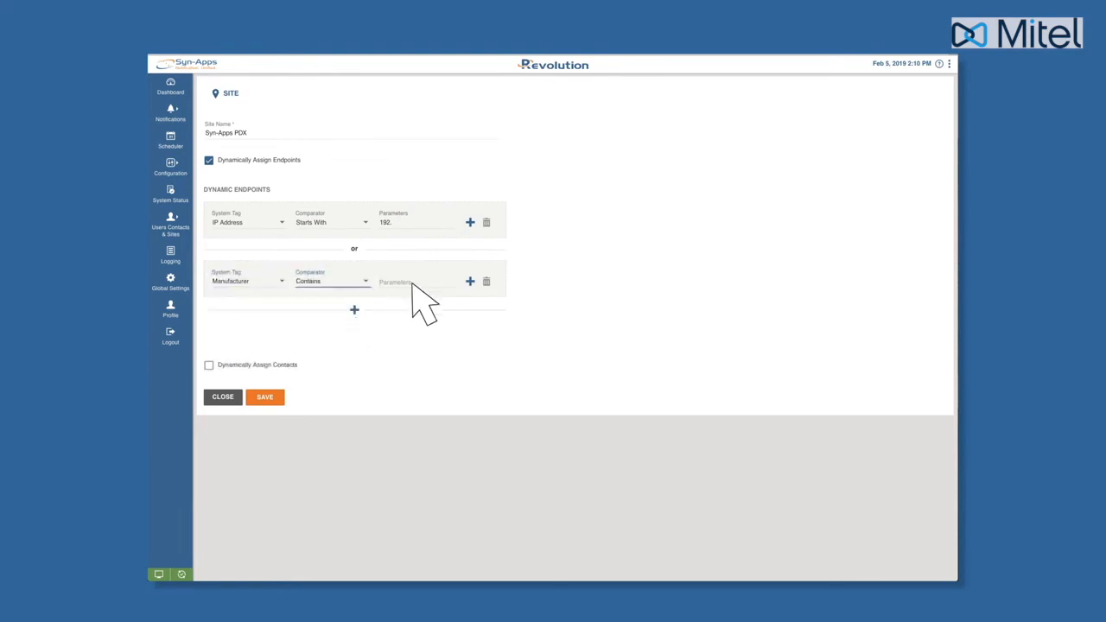
text(Mitel)
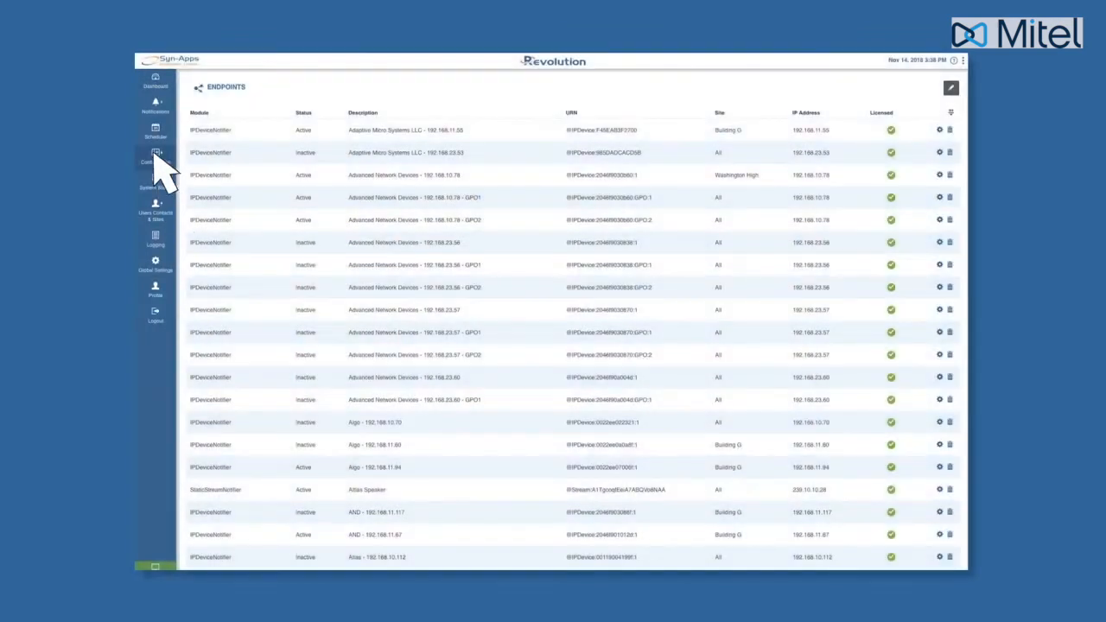
Set SIP line 'Line 5104 - Campus A' to the Washington High site
click(156, 156)
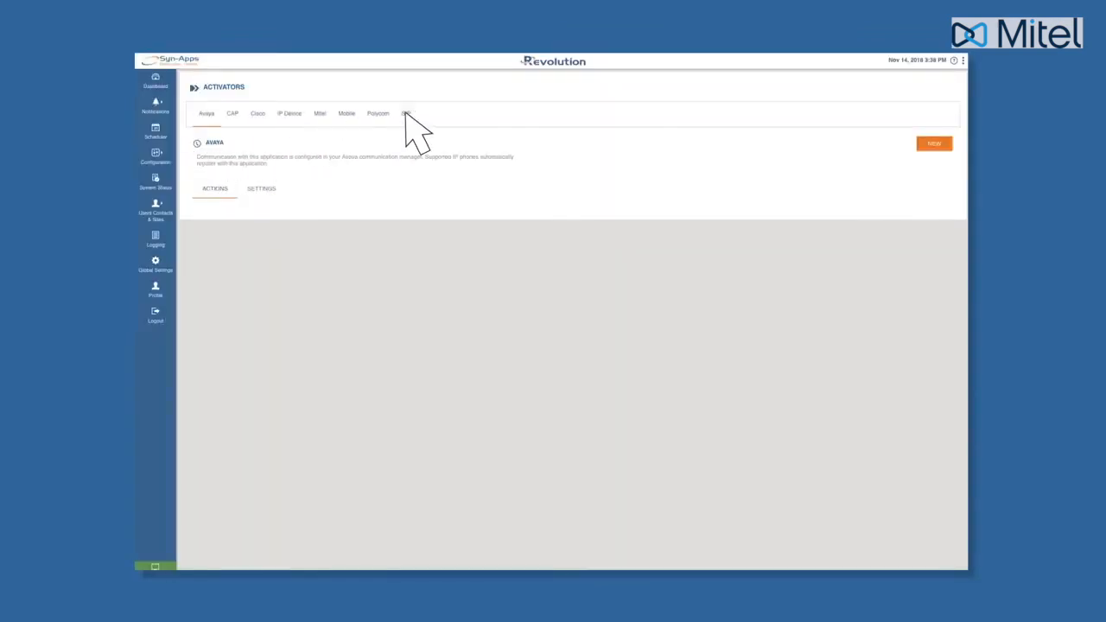
click(408, 114)
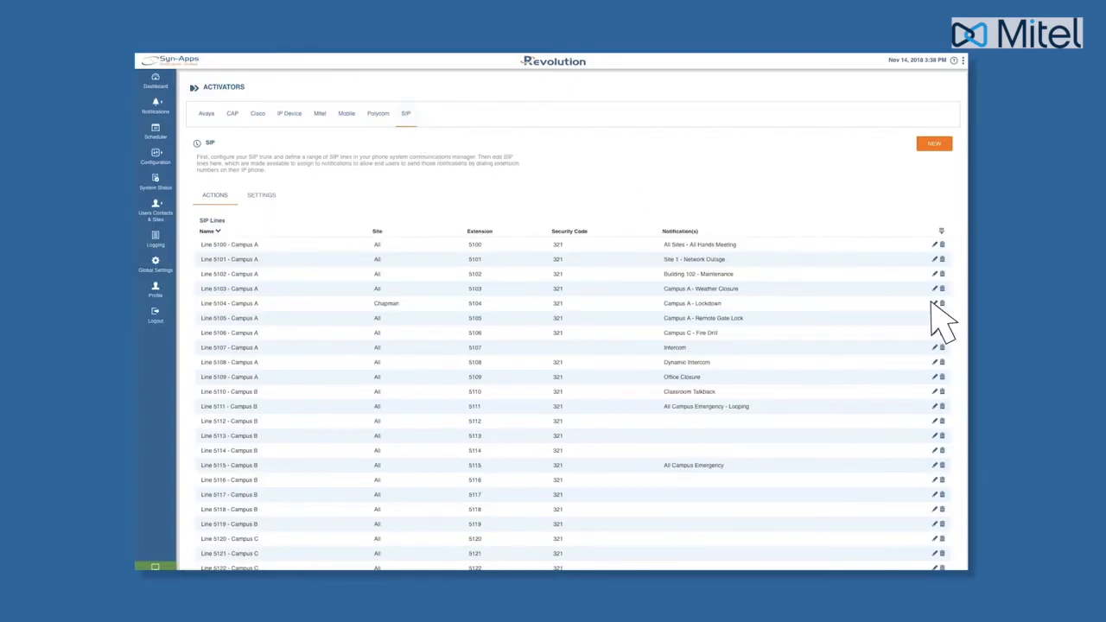
click(933, 305)
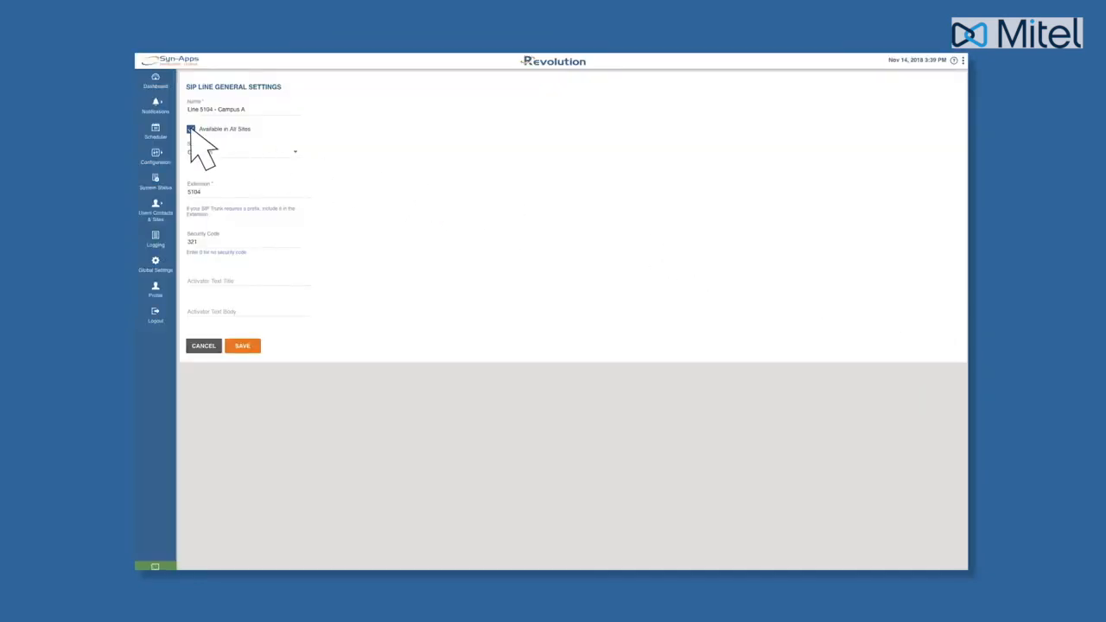
click(246, 152)
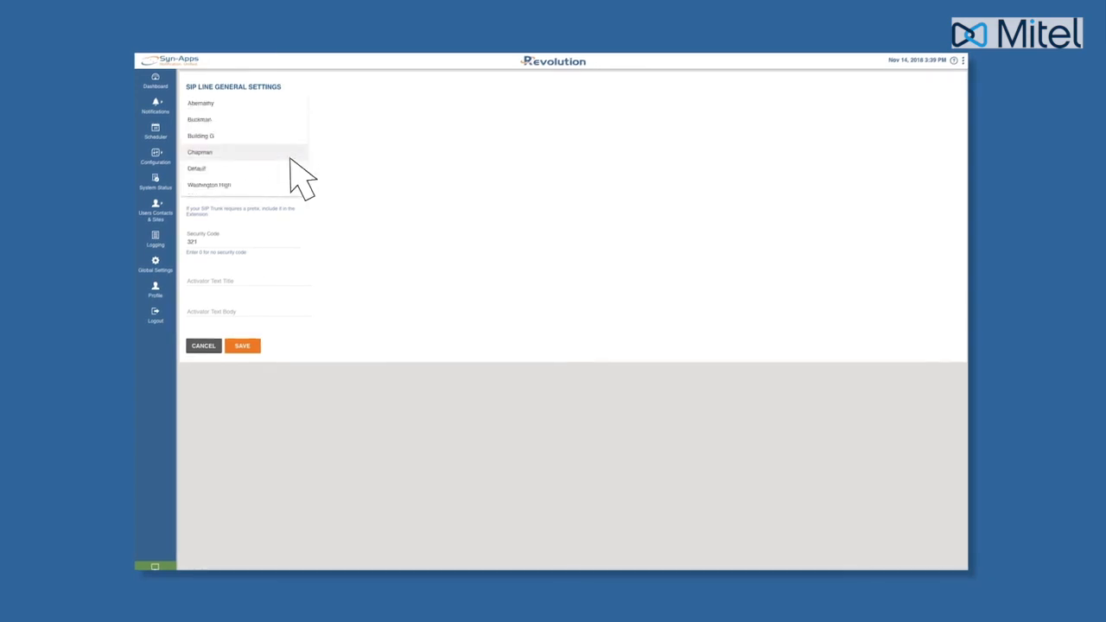
click(209, 183)
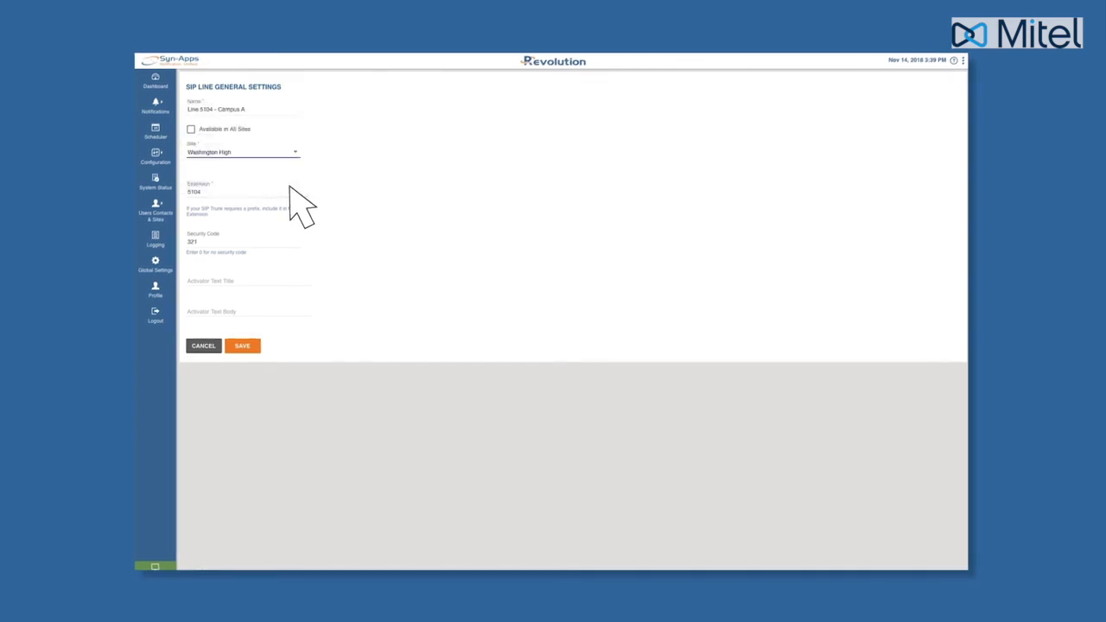